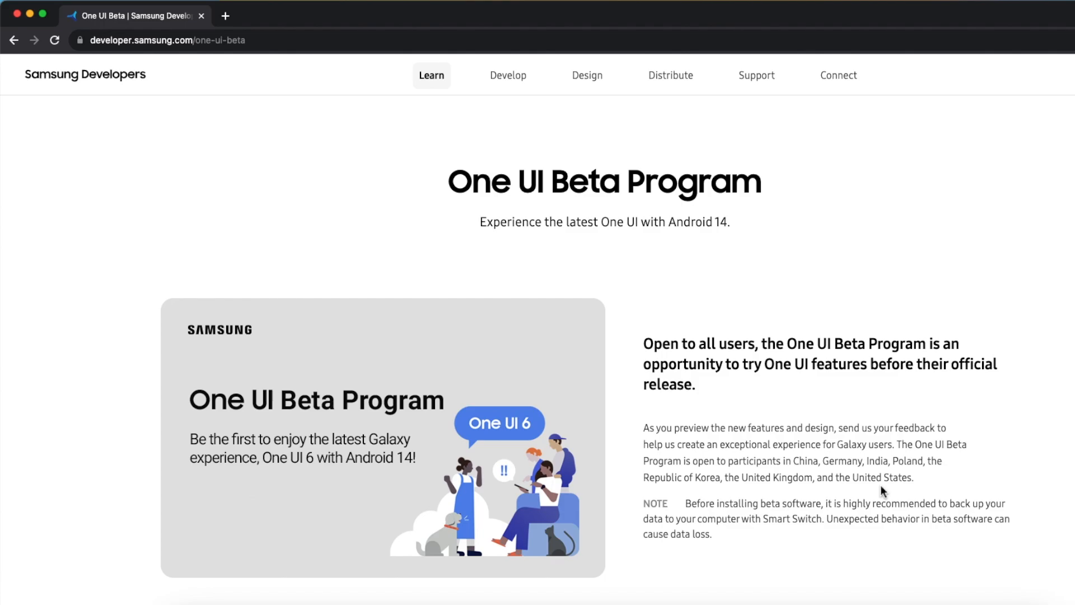
mouse_move(993, 408)
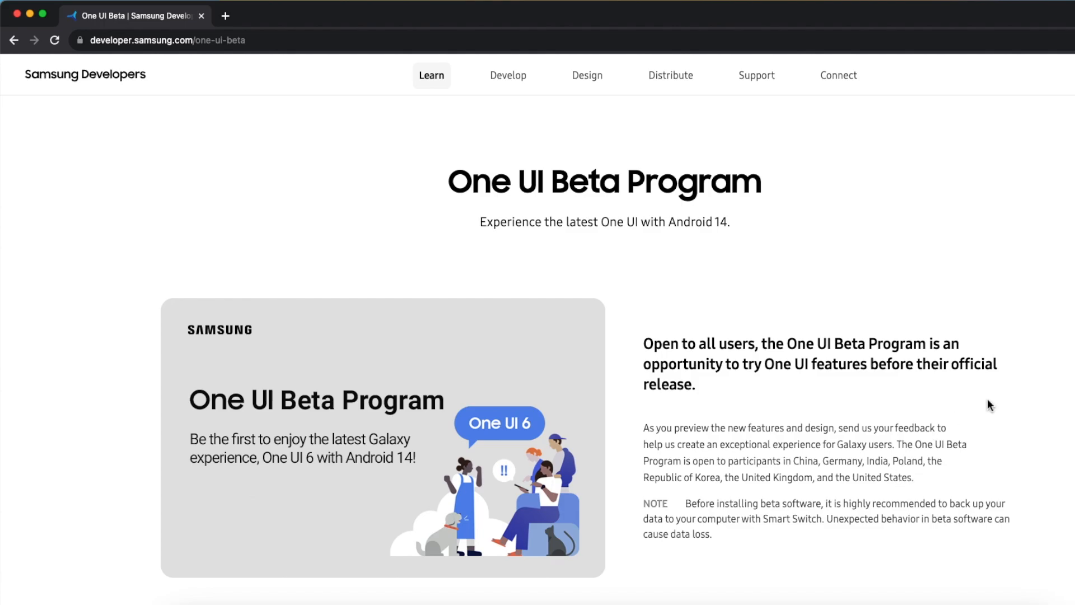
- Scroll to the 'How to Join One UI Beta Program' section and select the page URL
scroll("down", 3)
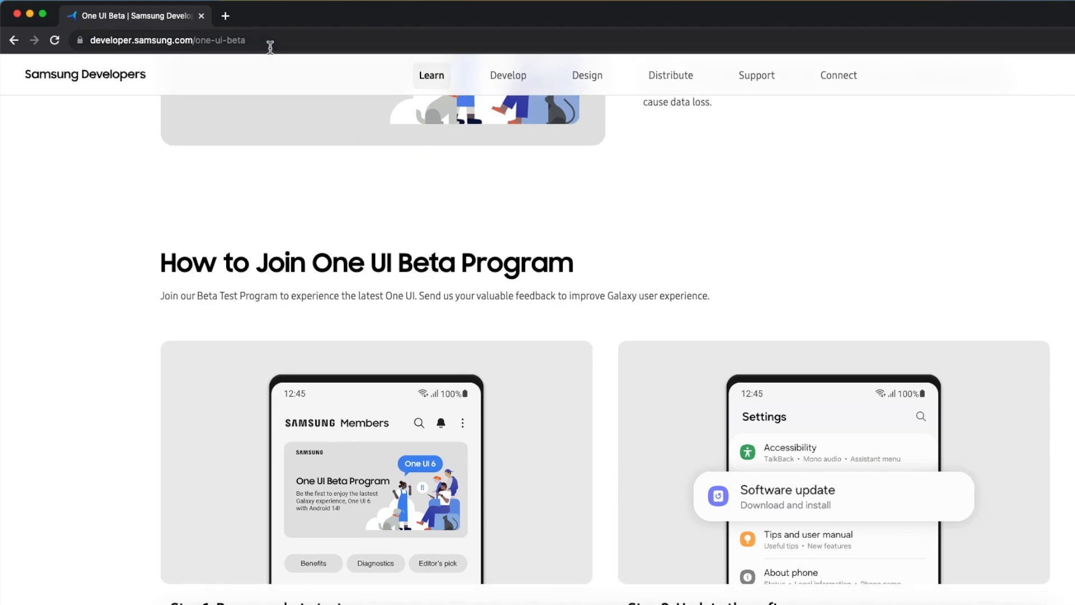
left_click(168, 41)
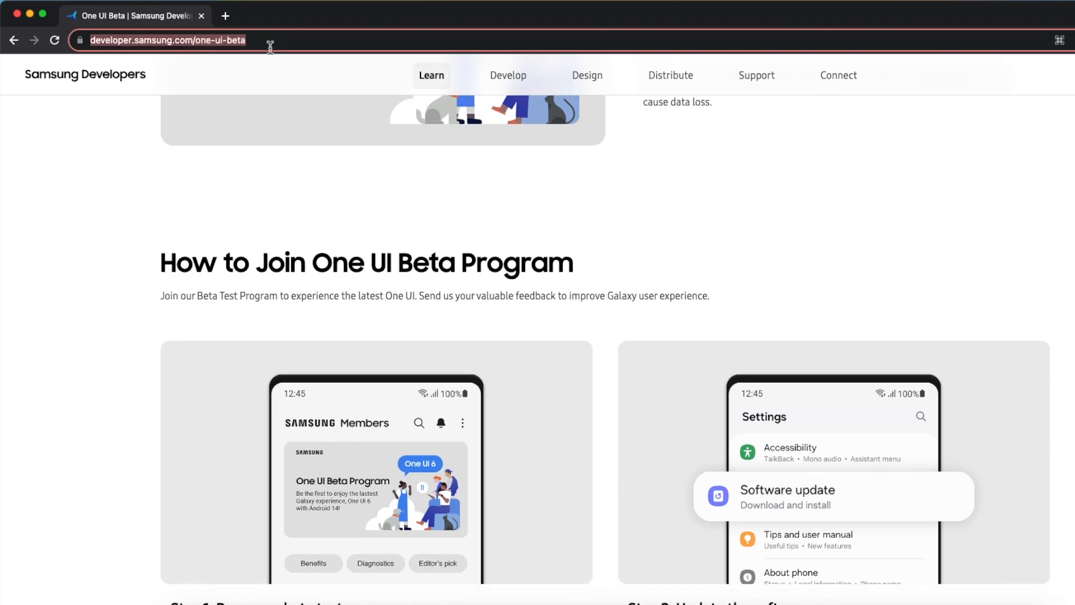
mouse_move(116, 457)
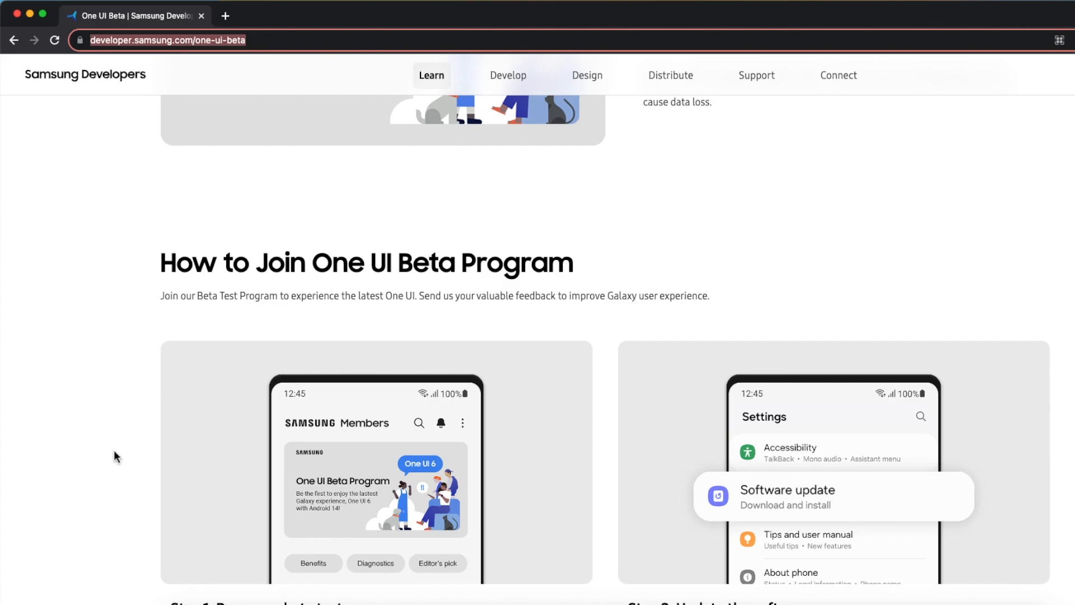
- Scroll past Reporting Errors and UX Suggestions to the FAQ list with the withdrawal question
scroll("down", 3)
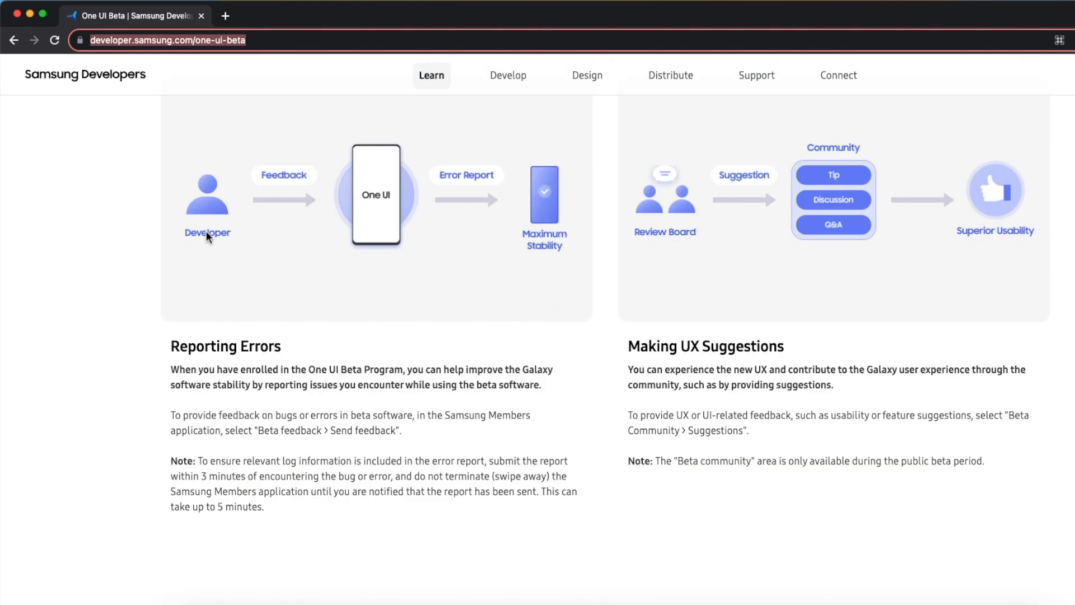
scroll("down", 3)
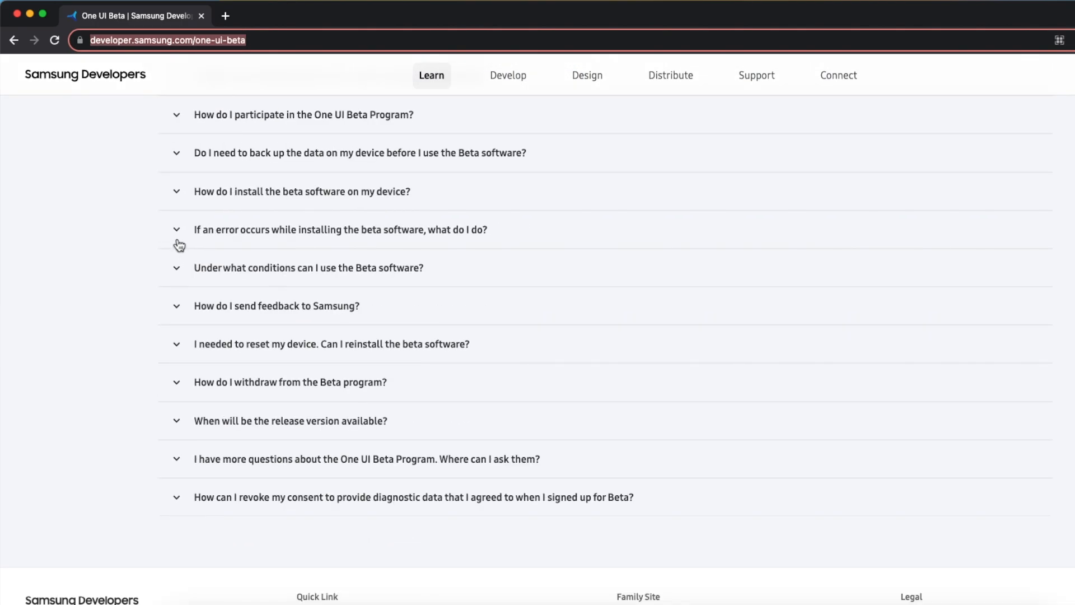
mouse_move(323, 415)
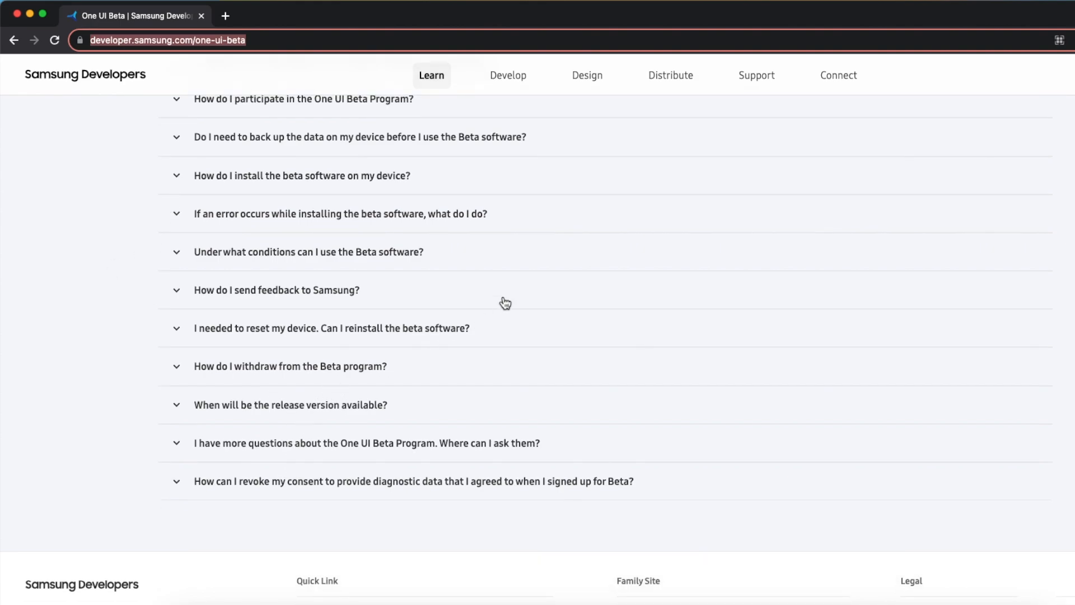
left_click(289, 365)
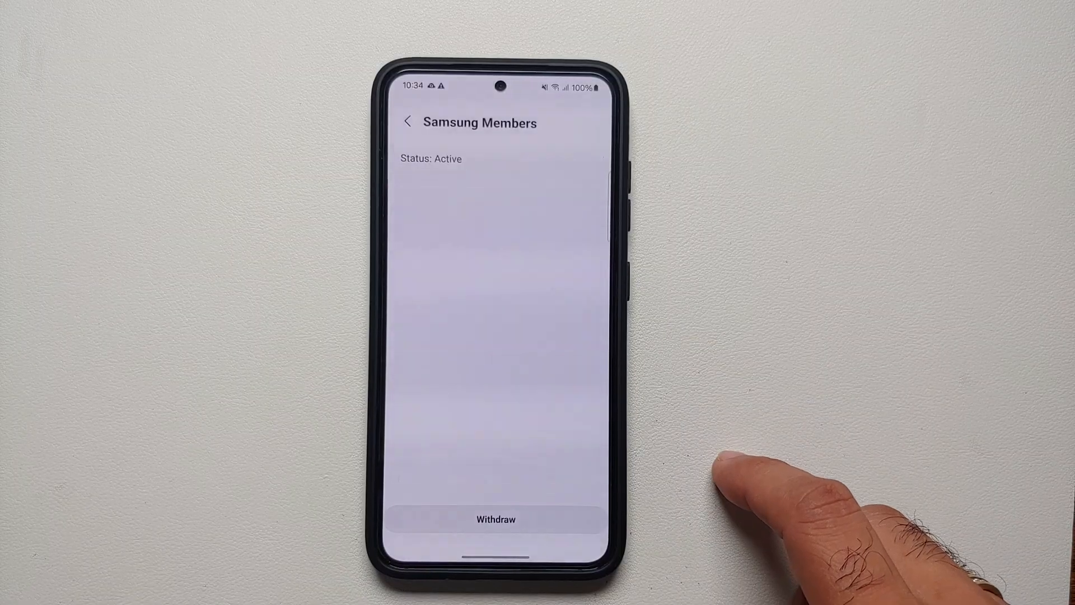
mouse_move(630, 240)
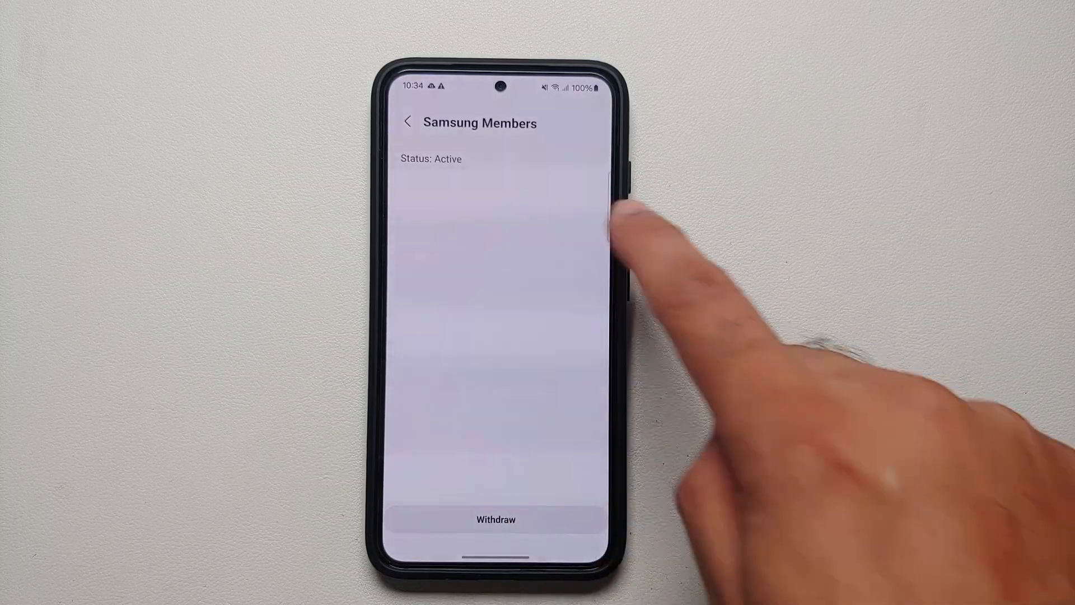
- Withdraw from the Beta program, choosing Other as the survey reason and submitting
left_click(495, 519)
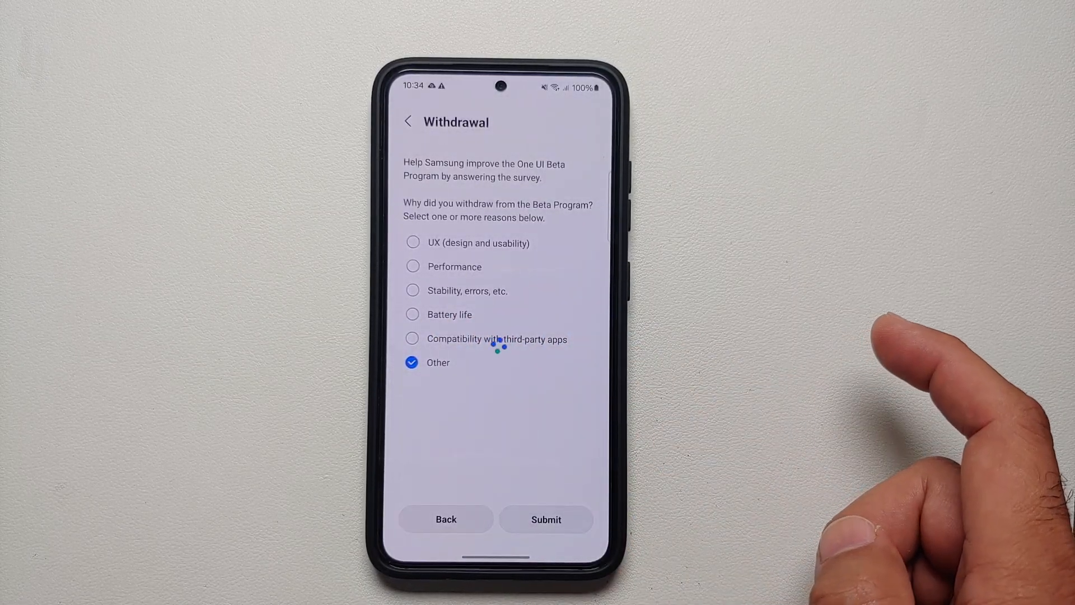
left_click(546, 518)
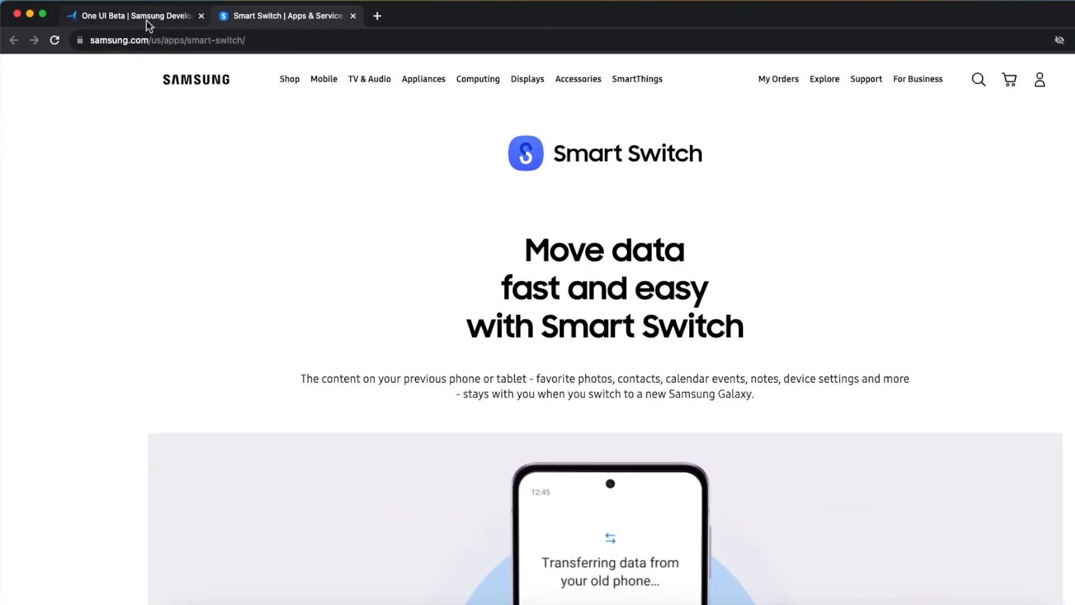
- Switch to the Smart Switch page and reach the Download Smart Switch section (Google Play, Windows, Mac OS)
left_click(130, 15)
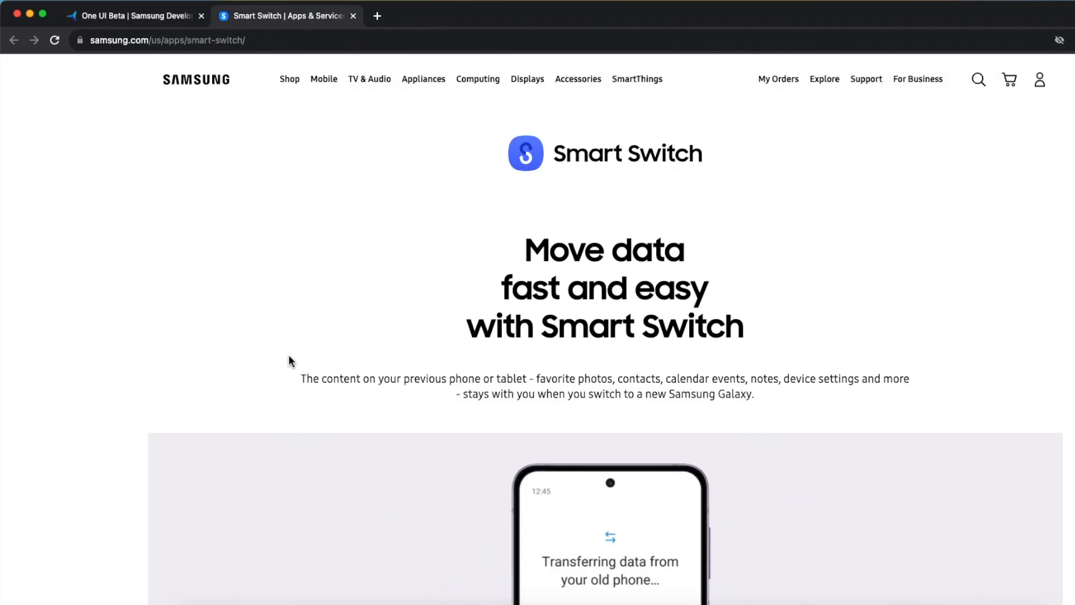
scroll("down", 3)
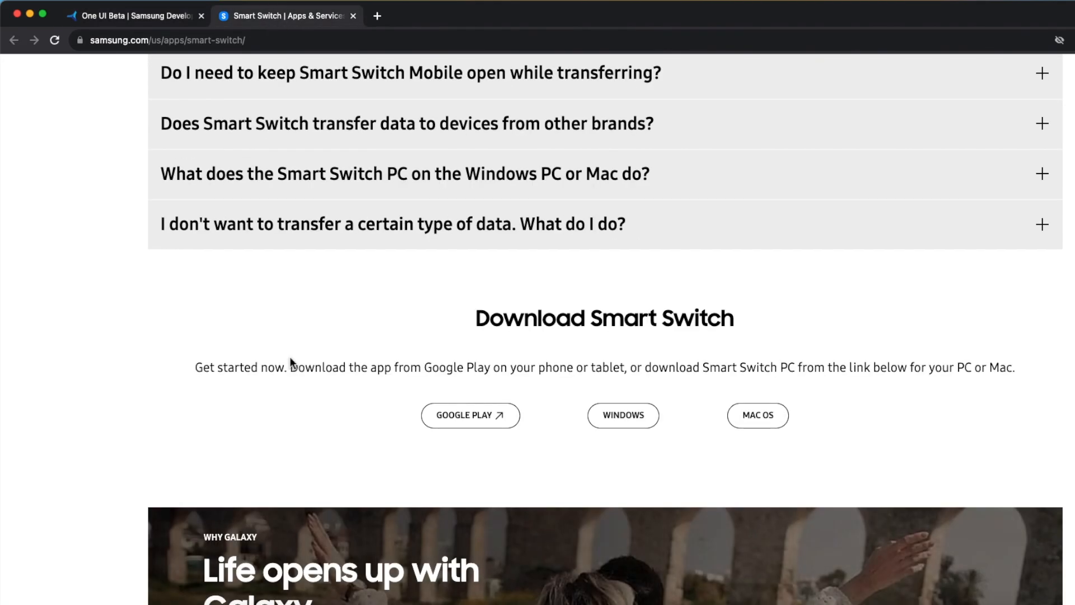
double_click(604, 317)
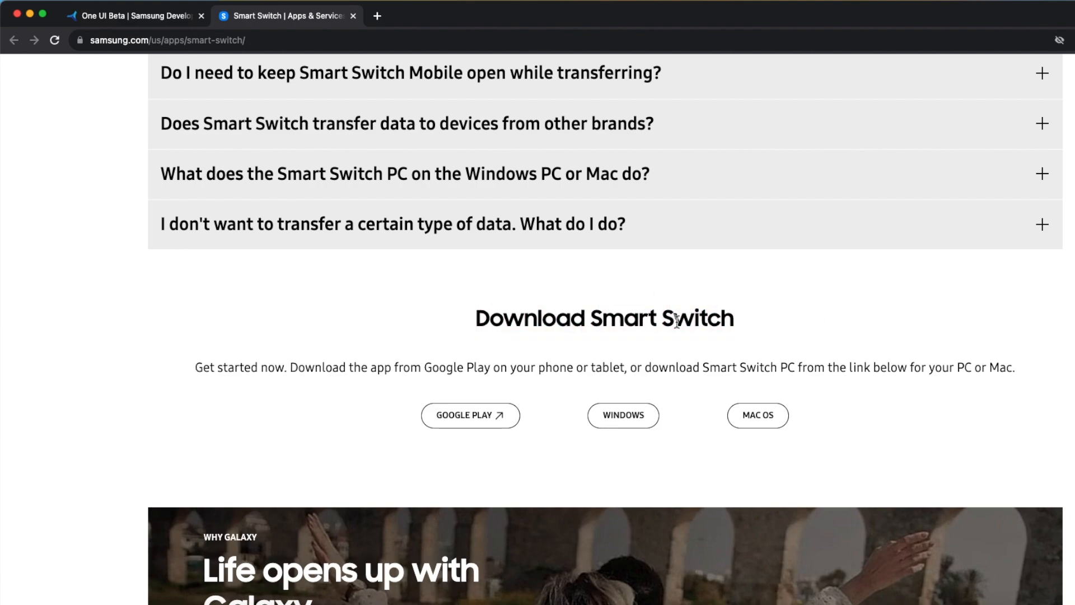
mouse_move(757, 414)
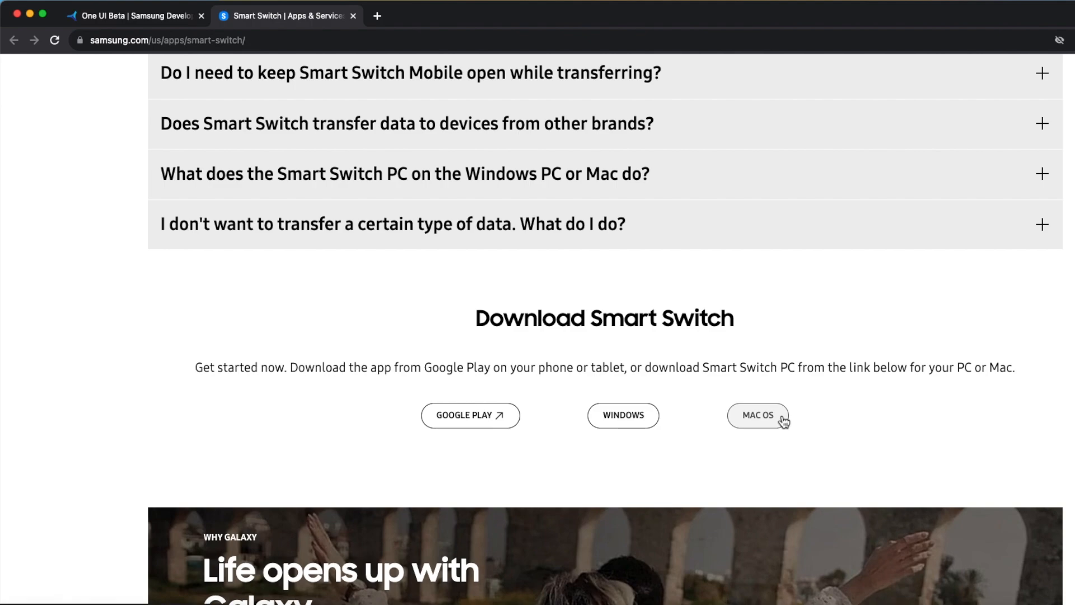
mouse_move(891, 310)
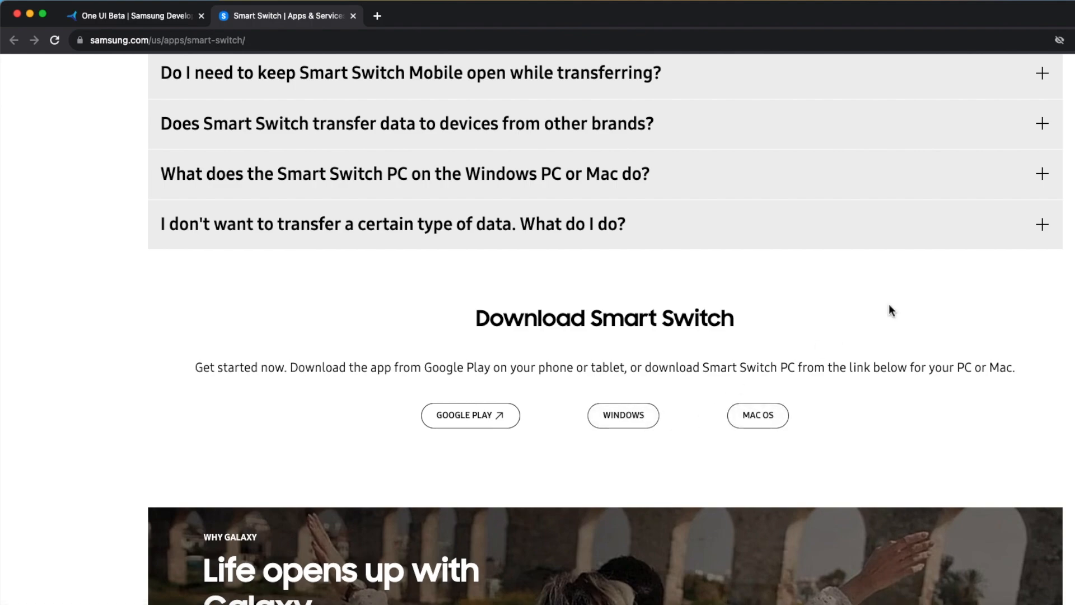